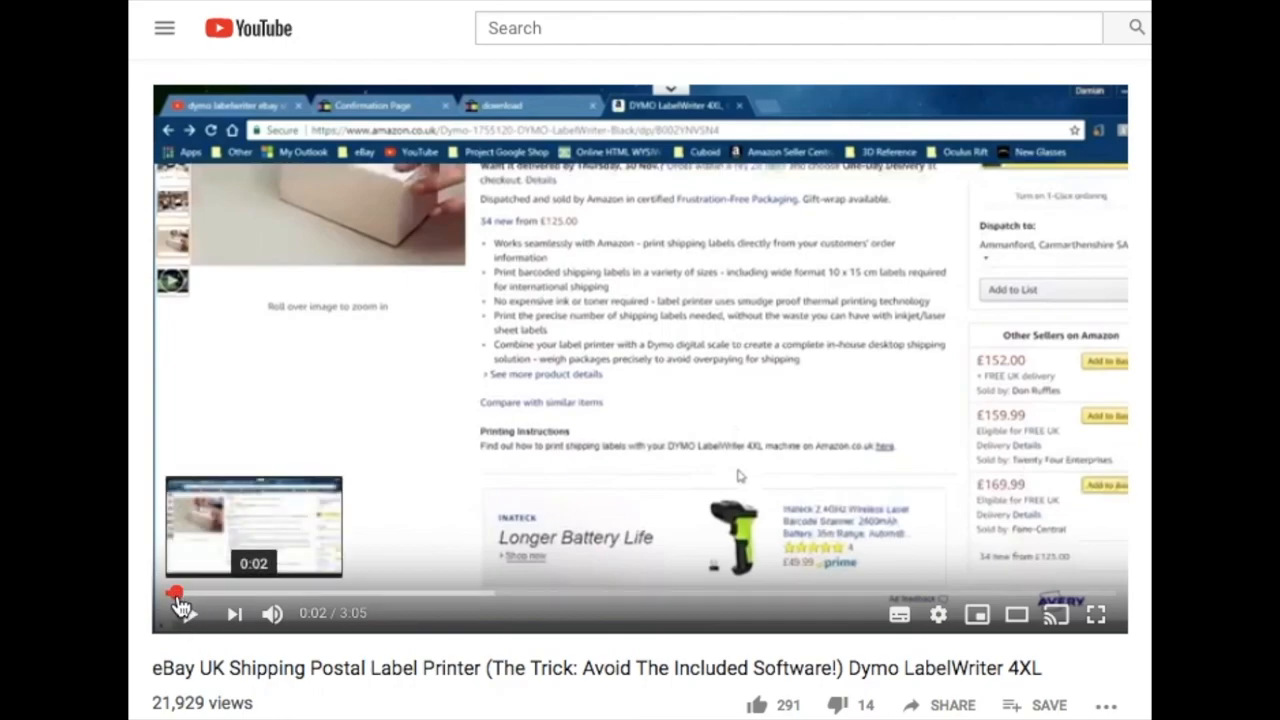
# Step: Play the label printer video to the Royal Mail Click & Drop postage page and scroll through it
pyautogui.click(184, 613)
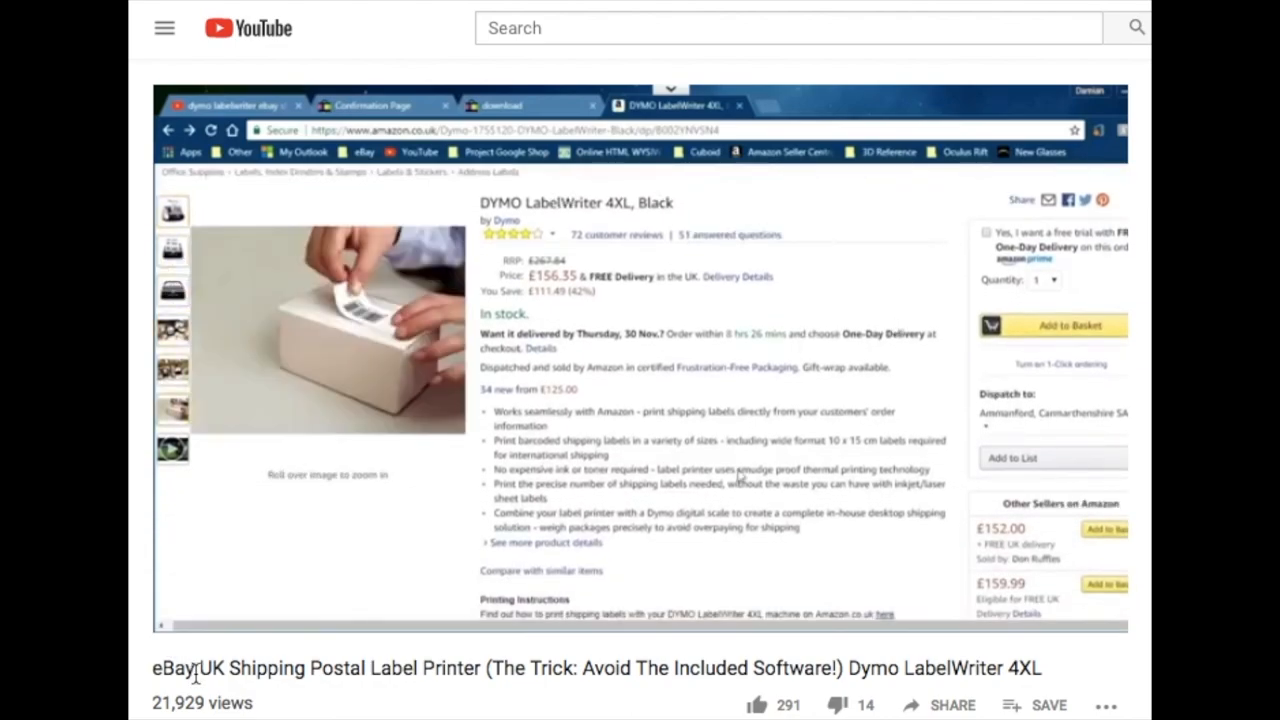
pyautogui.scroll(-3)
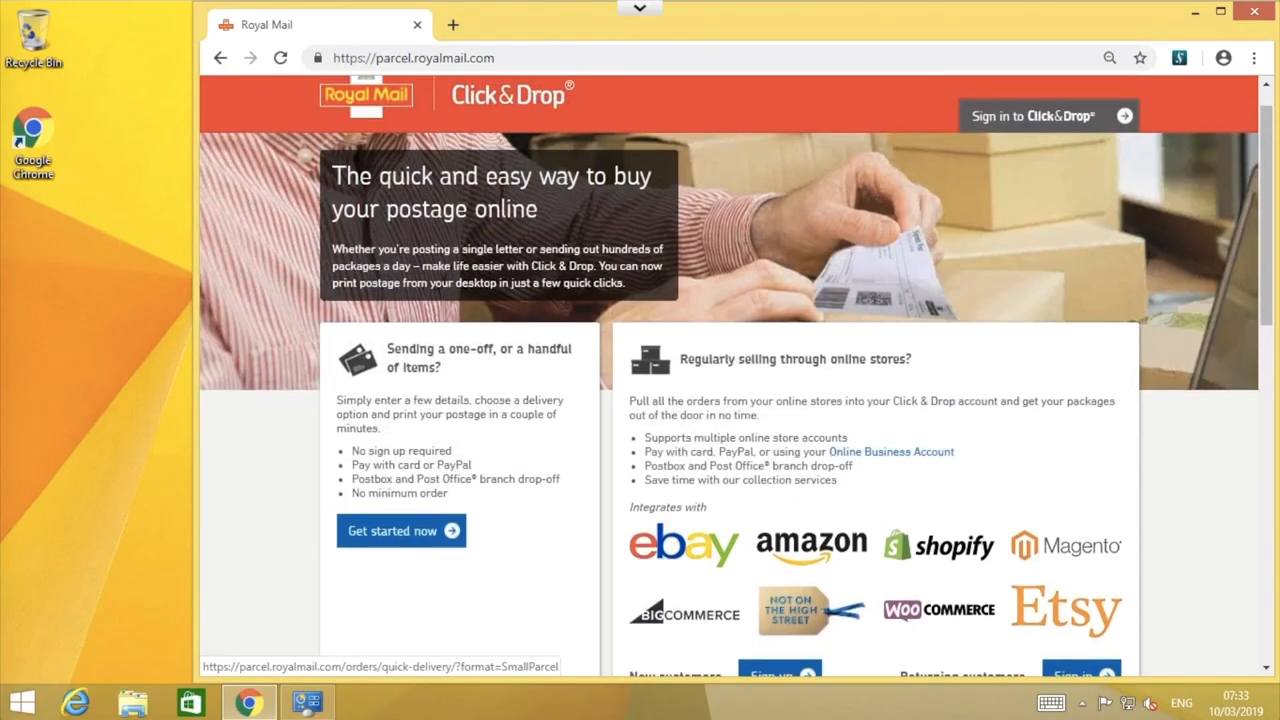
pyautogui.scroll(-3)
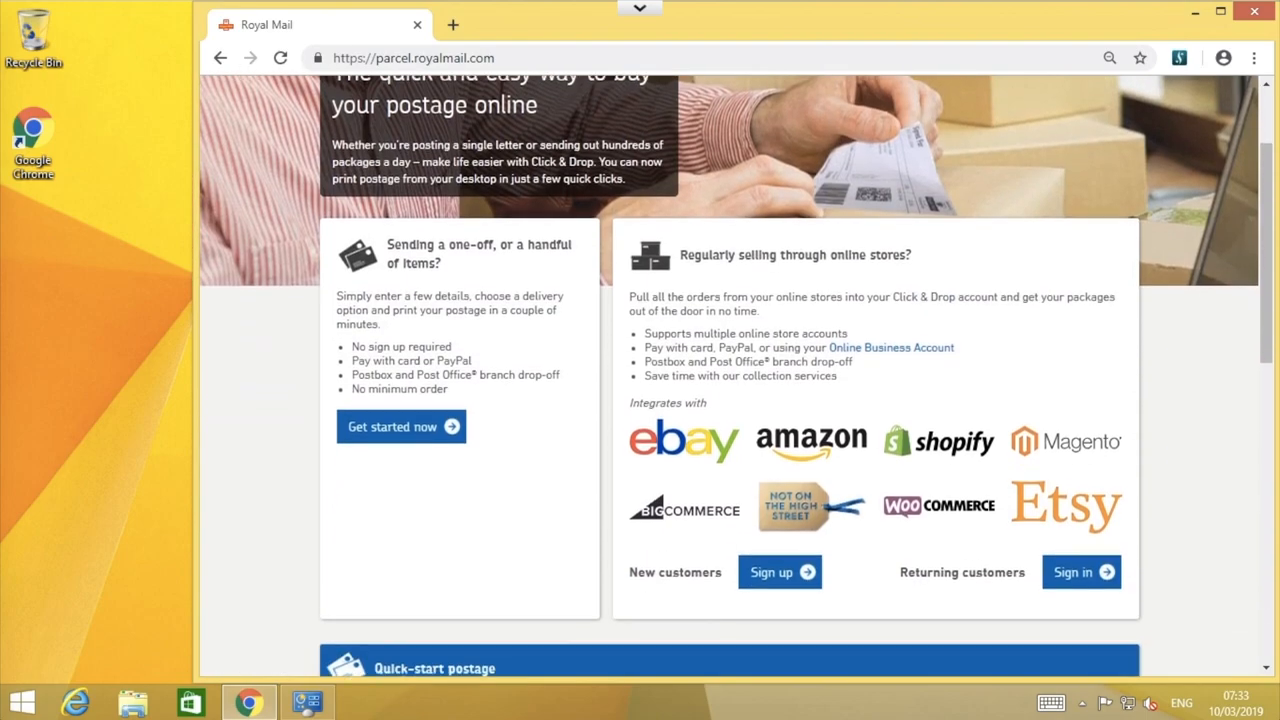
pyautogui.scroll(-3)
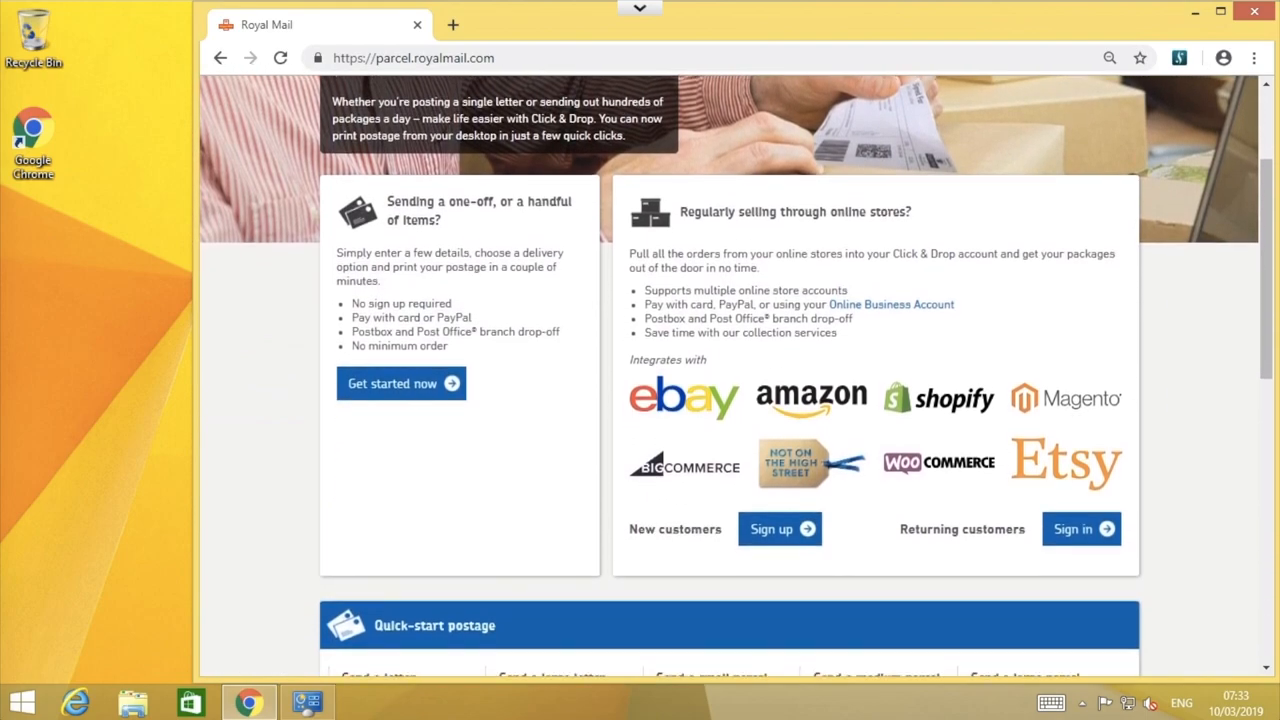